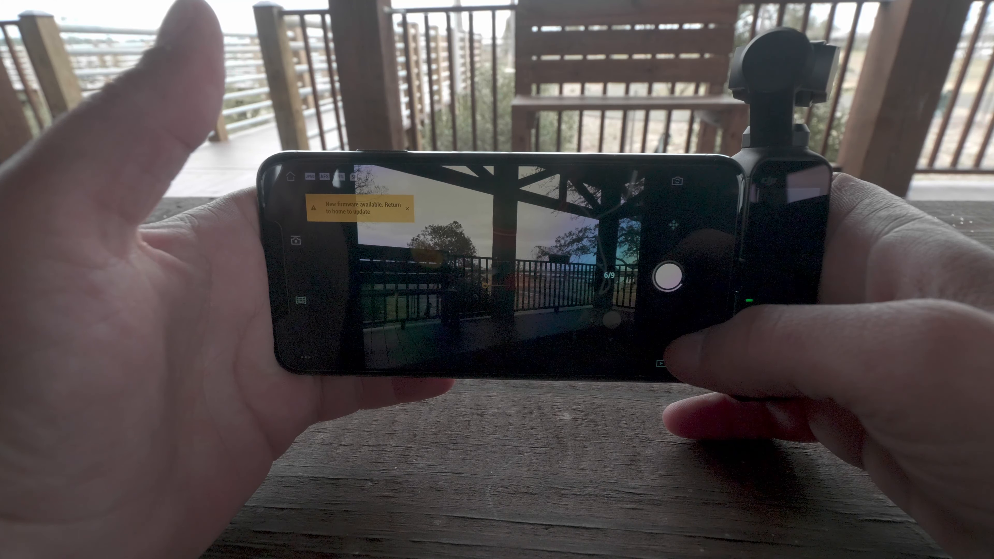
Switch the mode selector to VIDEO so the video settings with MOV format, 60 Hz and gridlines appear.
{"action": "left_click", "coordinate": [668, 276]}
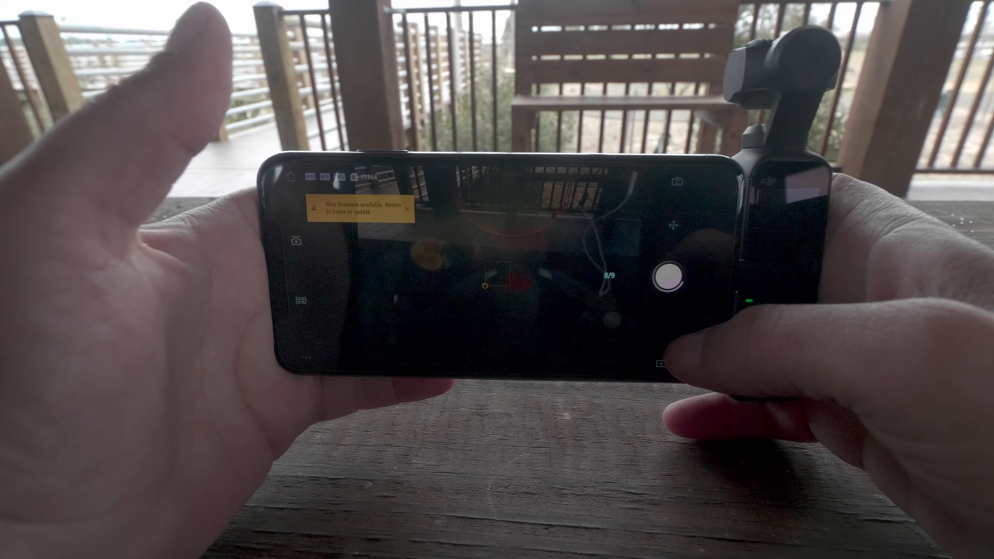
{"action": "left_click", "coordinate": [668, 279]}
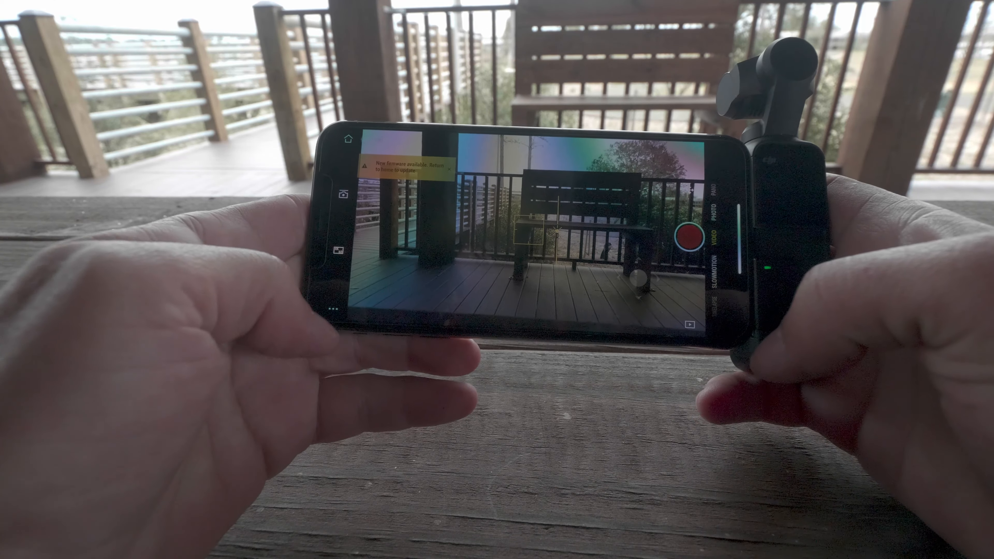
Review the Basic video settings, then show the Pro tab with Auto white balance and noise reduction on.
{"action": "left_click", "coordinate": [339, 257]}
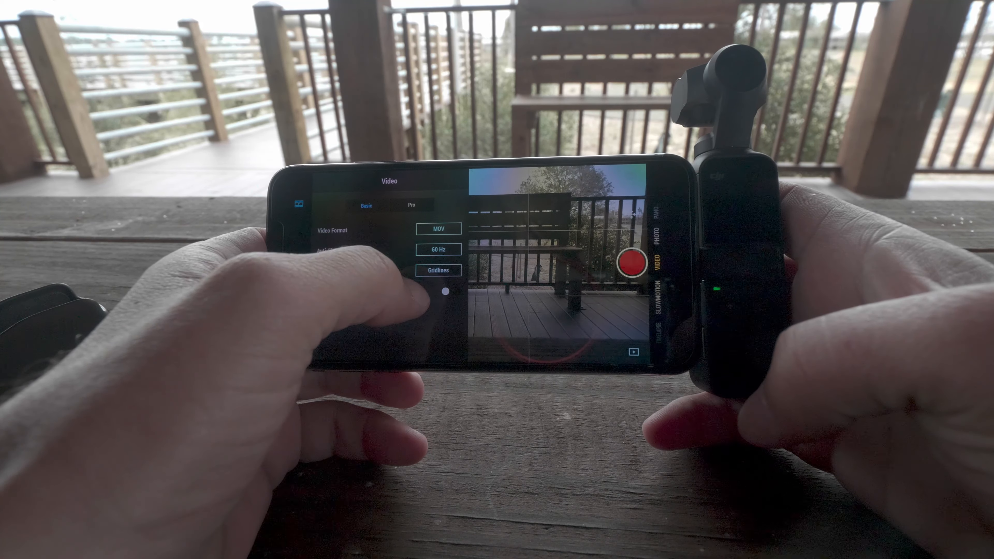
{"action": "left_click", "coordinate": [438, 270]}
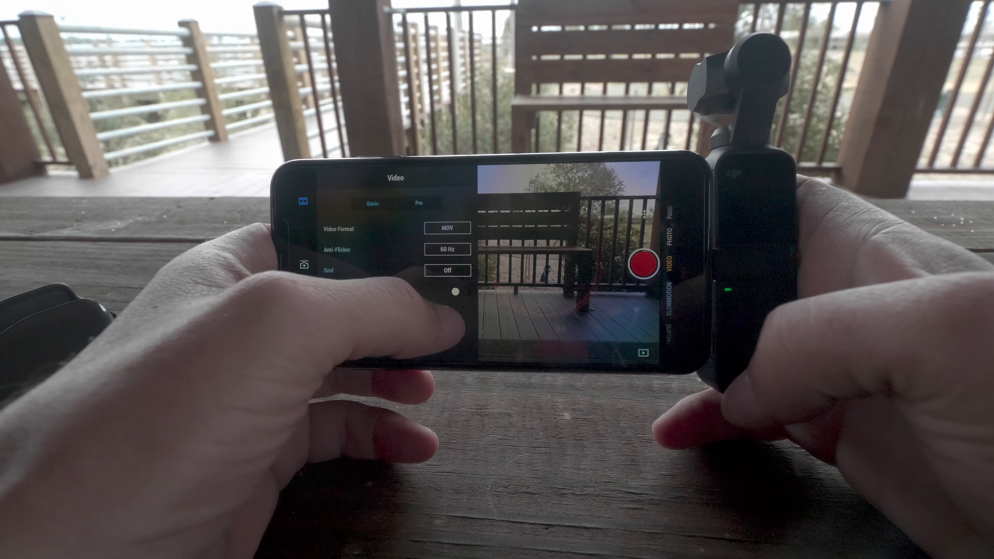
{"action": "left_click", "coordinate": [418, 202]}
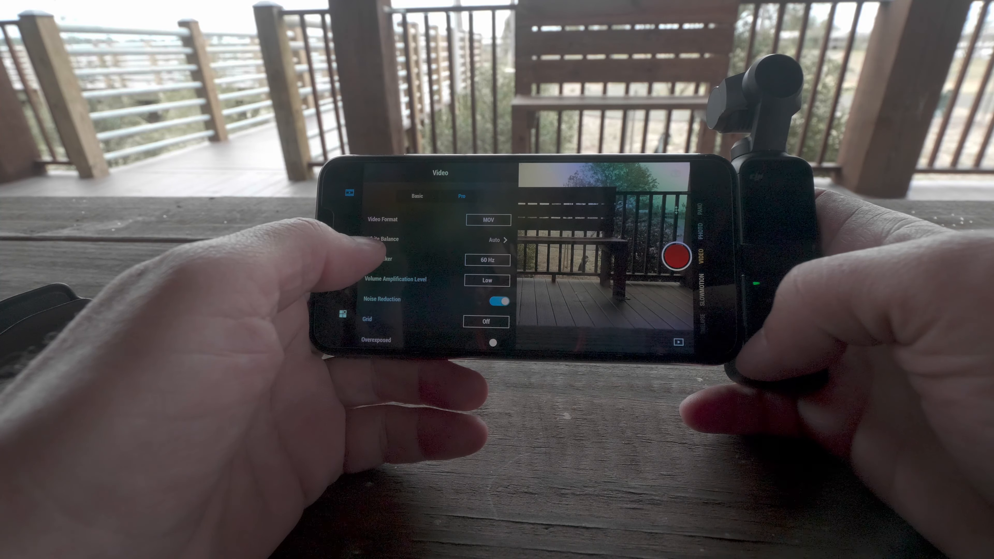
{"action": "left_click", "coordinate": [497, 240]}
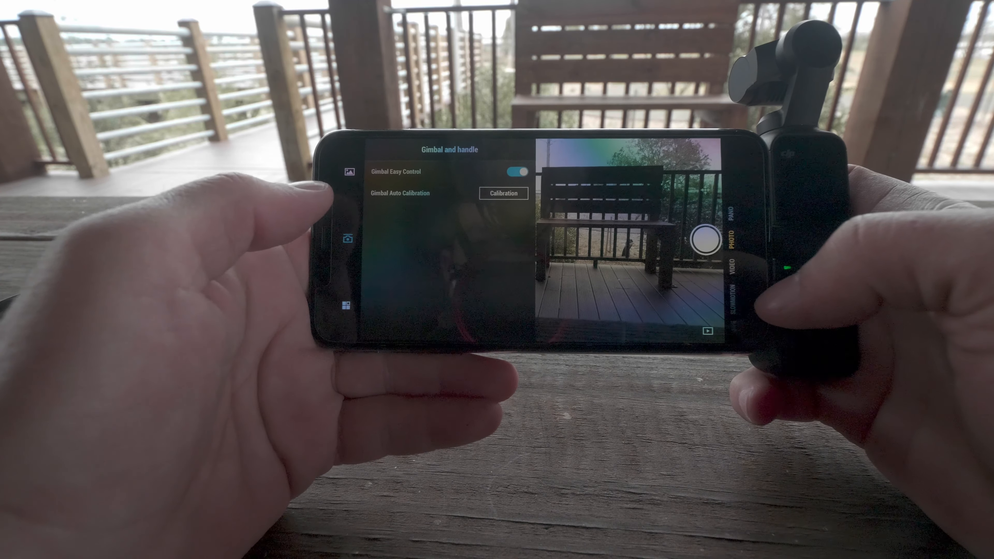
Show the Pro photo settings (JPEG+RAW, 16:9, grid off), then return to the full live preview.
{"action": "left_click", "coordinate": [347, 238]}
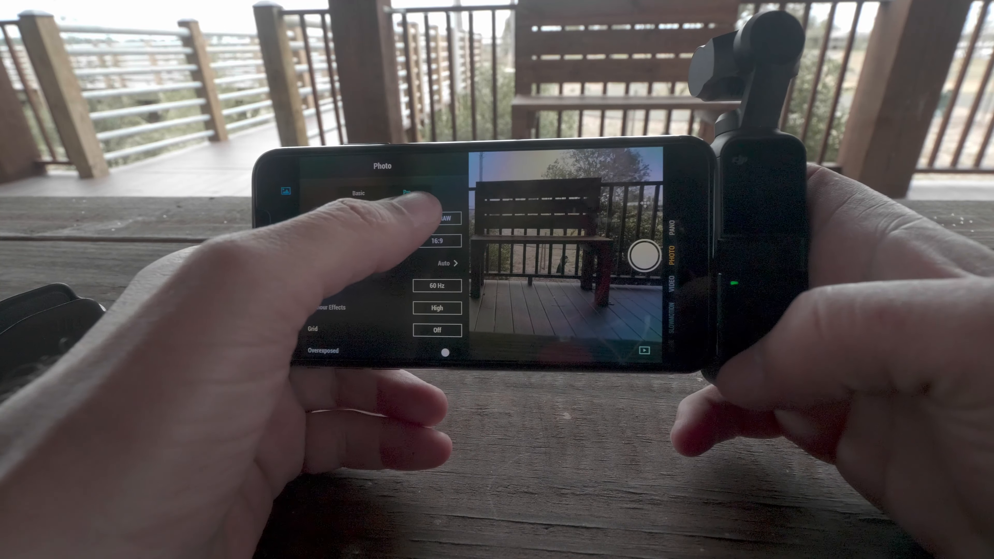
{"action": "left_click", "coordinate": [448, 262]}
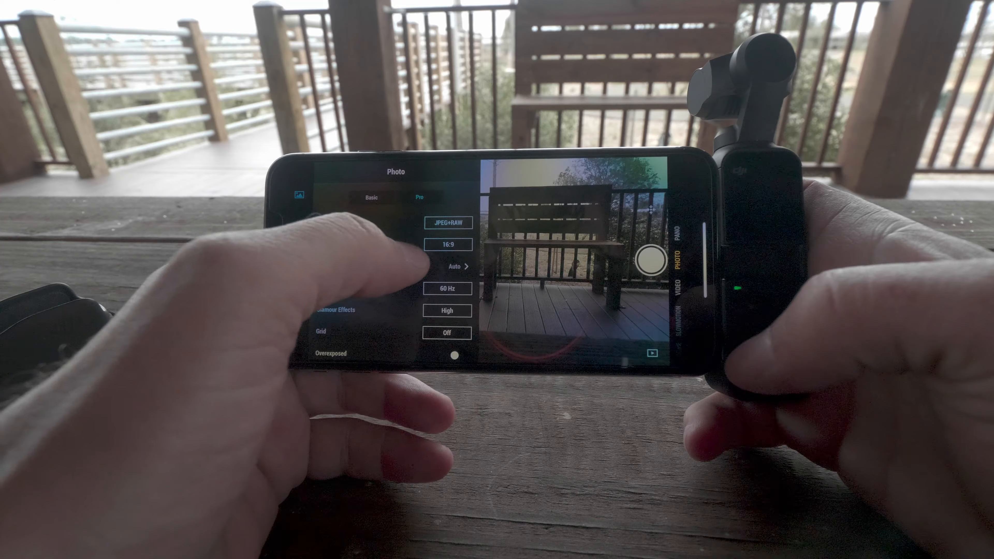
{"action": "left_click", "coordinate": [447, 244]}
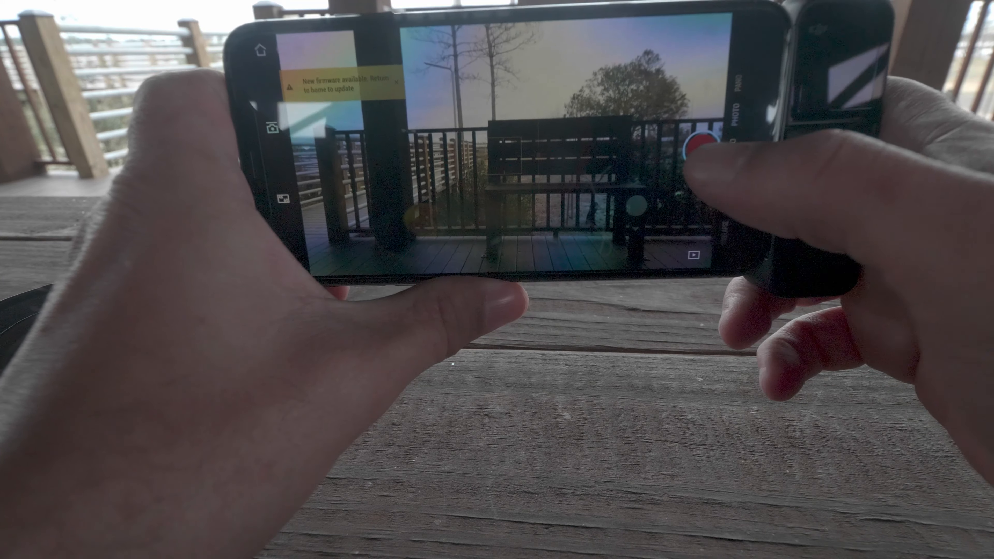
{"action": "left_click", "coordinate": [701, 144]}
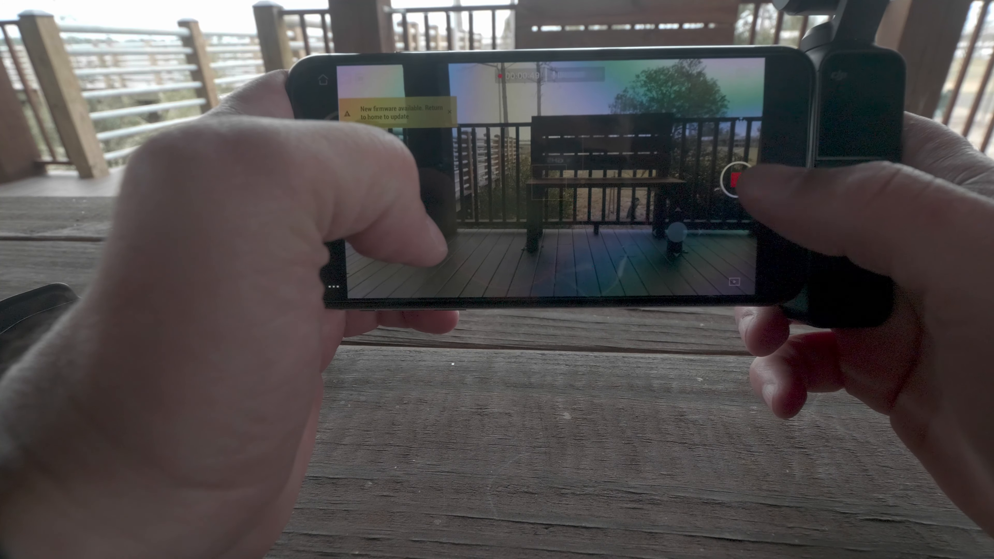
Tap the control beside the preview while the bench recording timer keeps running.
{"action": "left_click", "coordinate": [729, 187]}
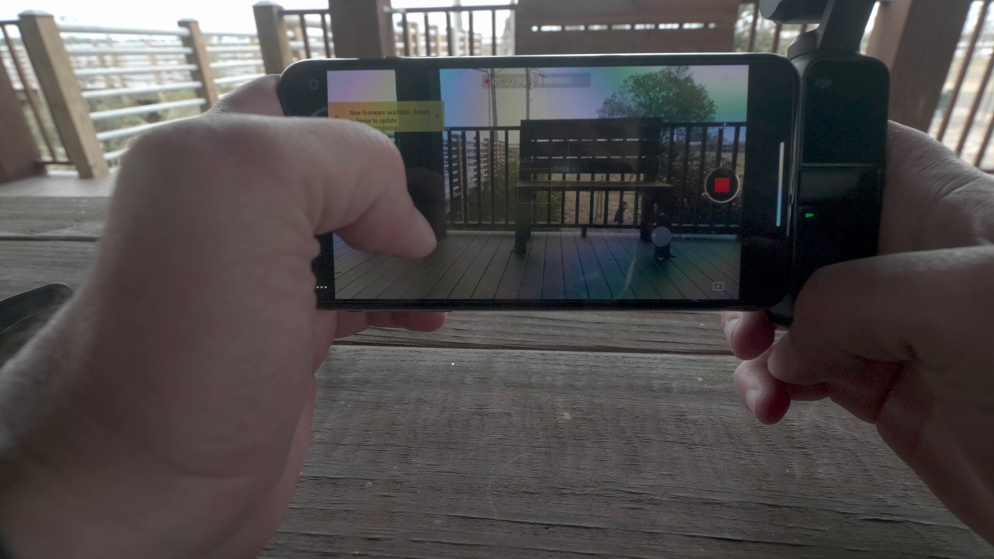